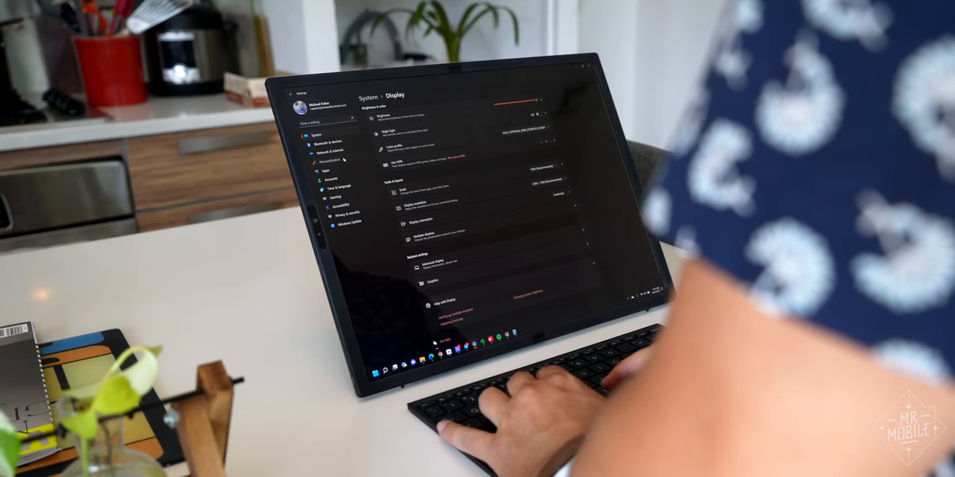
pyautogui.click(328, 159)
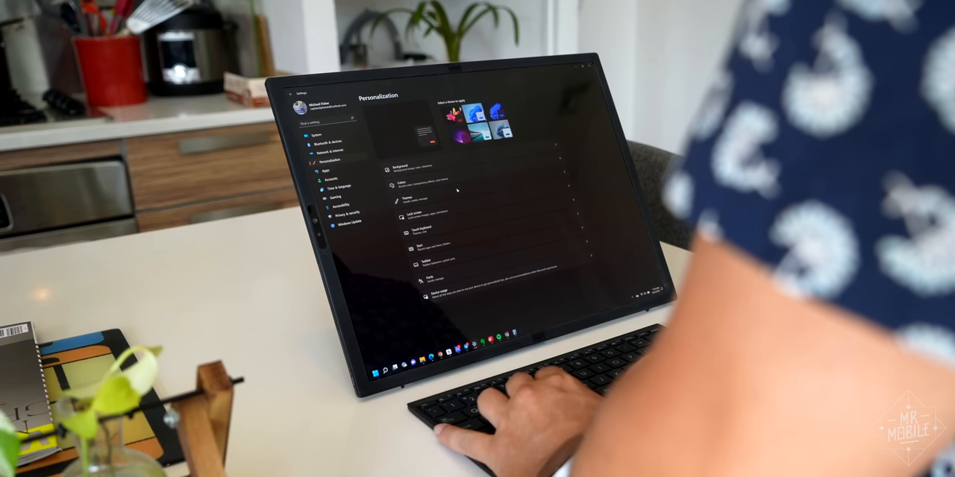